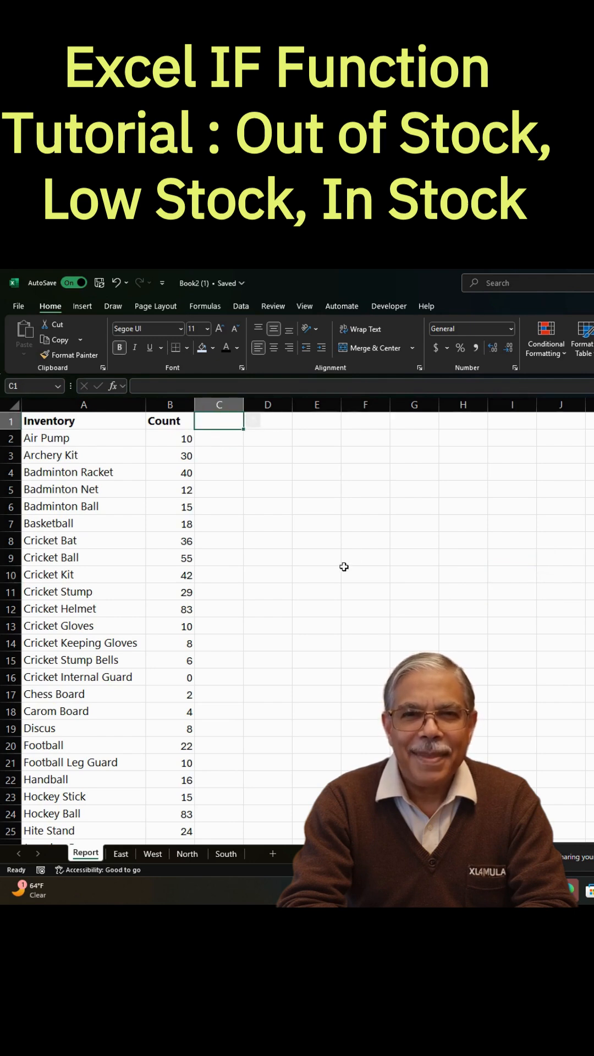
Add the header Status in C1 beside Count
{"action": "type", "text": "Status"}
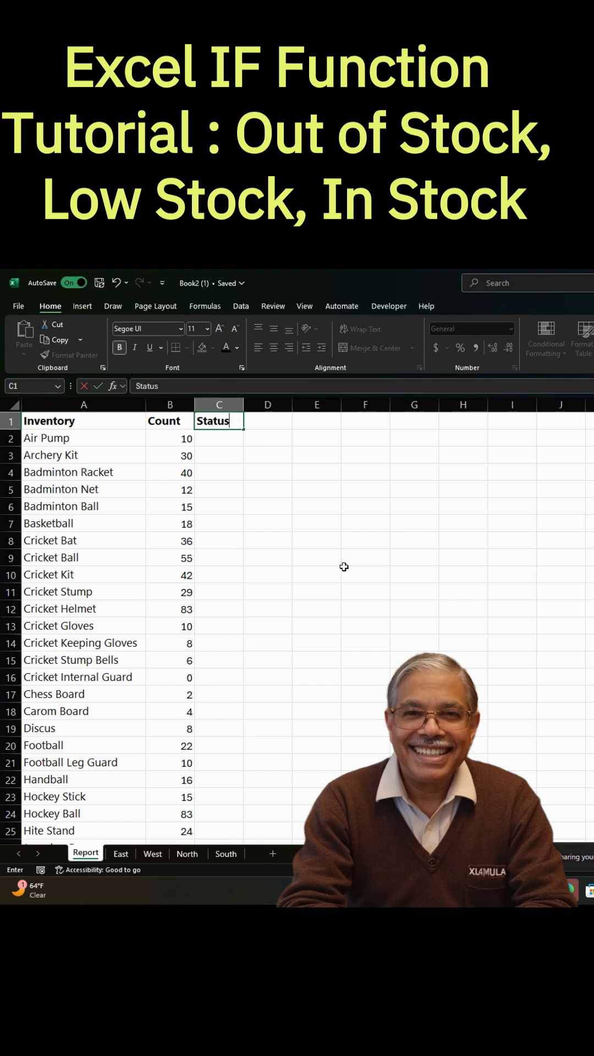
Enter =IF(B2=0,"Out of Stock",IF(B2<10,"Low in Stock","In Stock")) in C2, returning In Stock for Air Pump
{"action": "type", "text": "=i"}
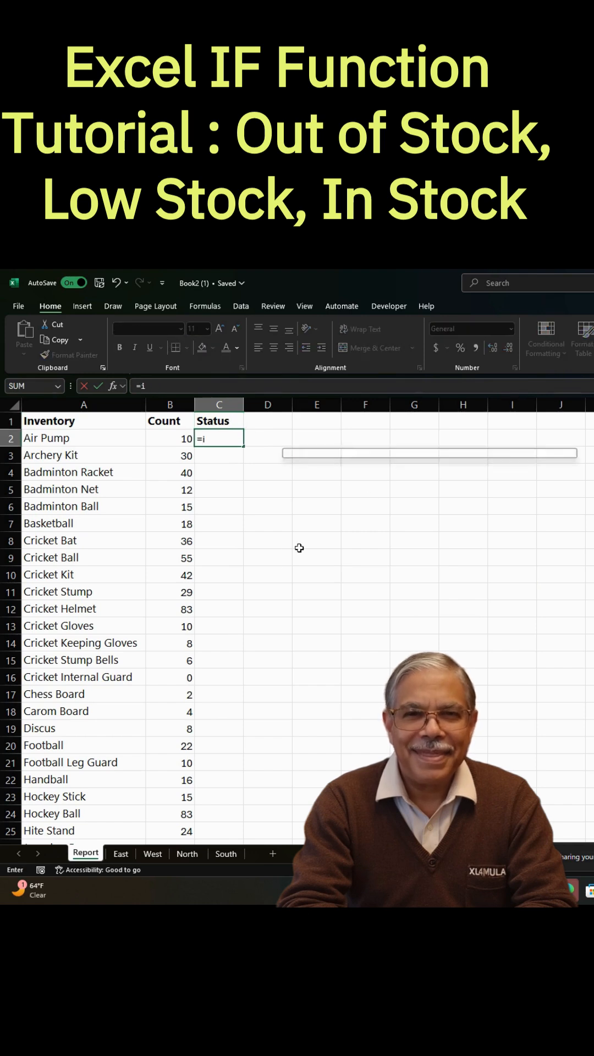
{"action": "type", "text": "f(B2"}
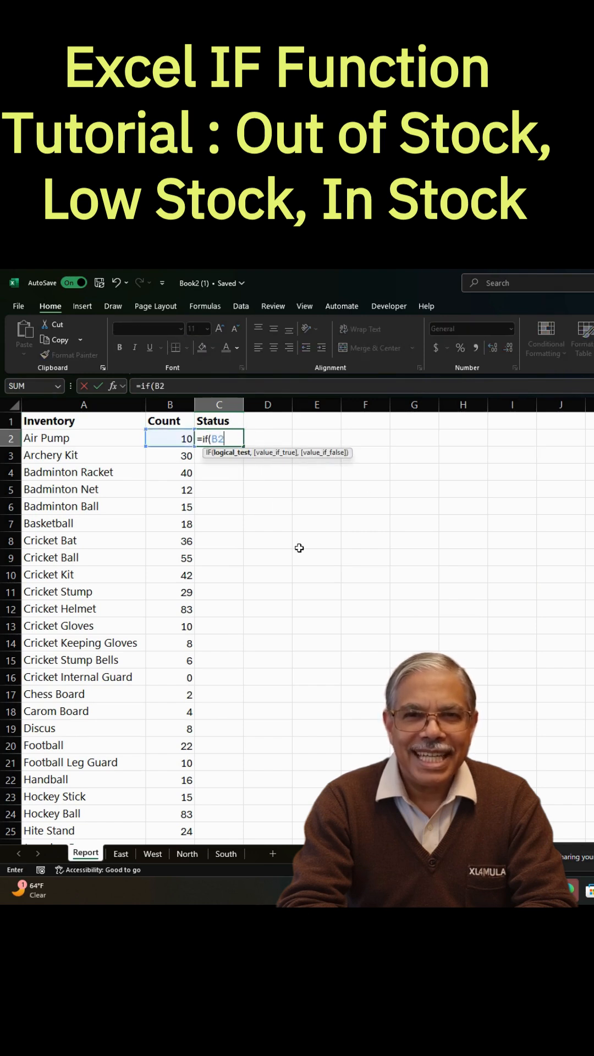
{"action": "type", "text": "=0,"}
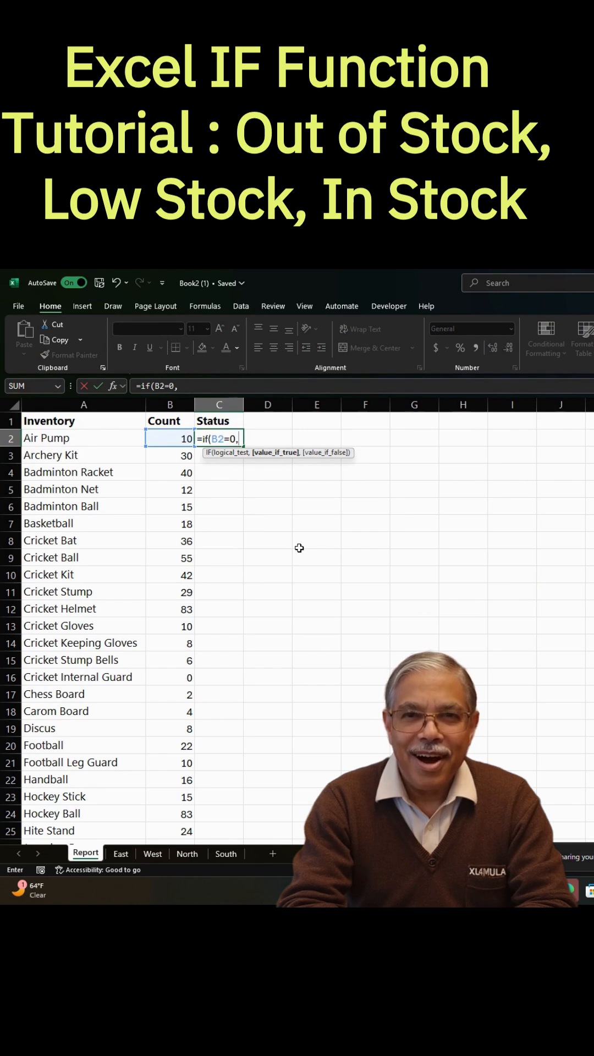
{"action": "type", "text": "\"Out of Stock\",if(B2<10,\"Low in Sto"}
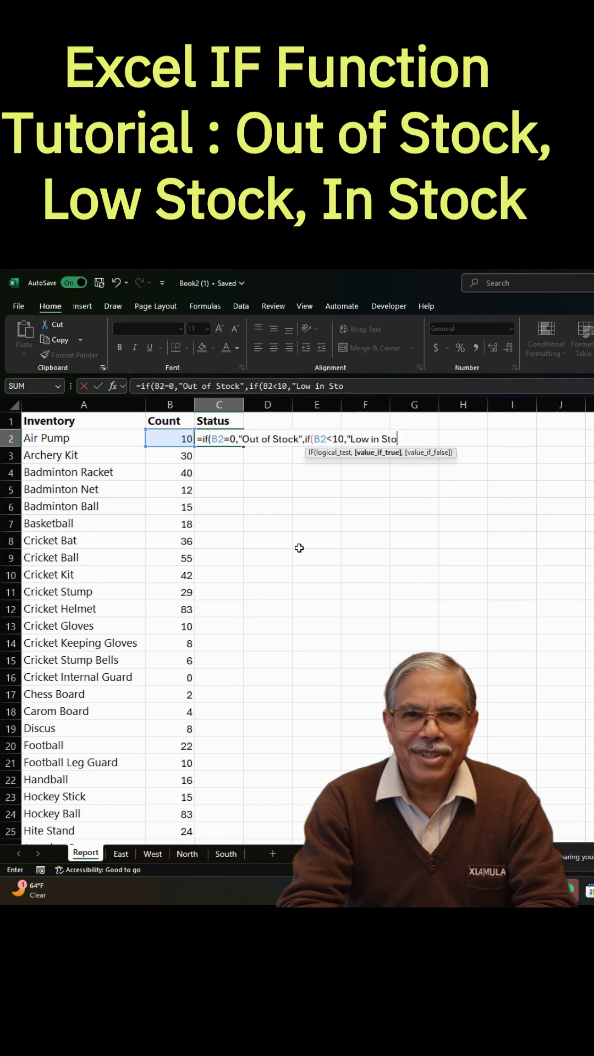
{"action": "type", "text": "ck"}
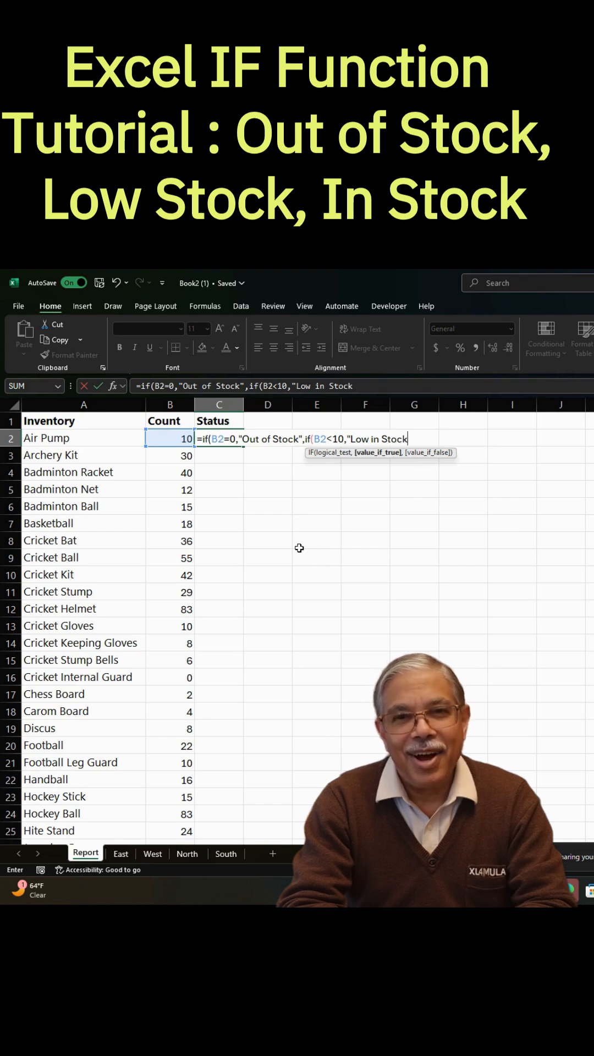
{"action": "type", "text": ",\"In Stock\""}
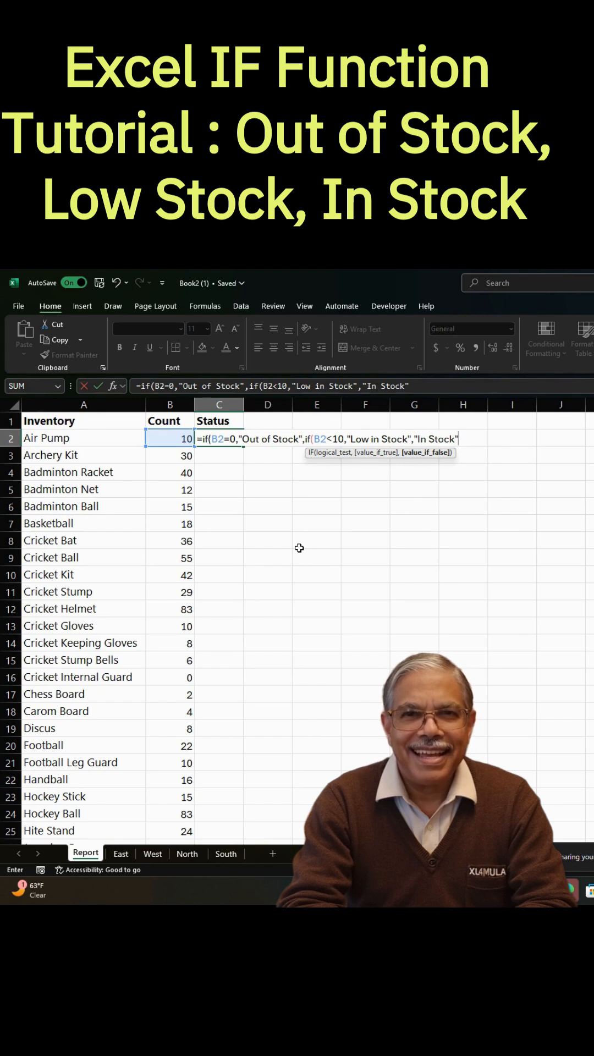
{"action": "type", "text": "))"}
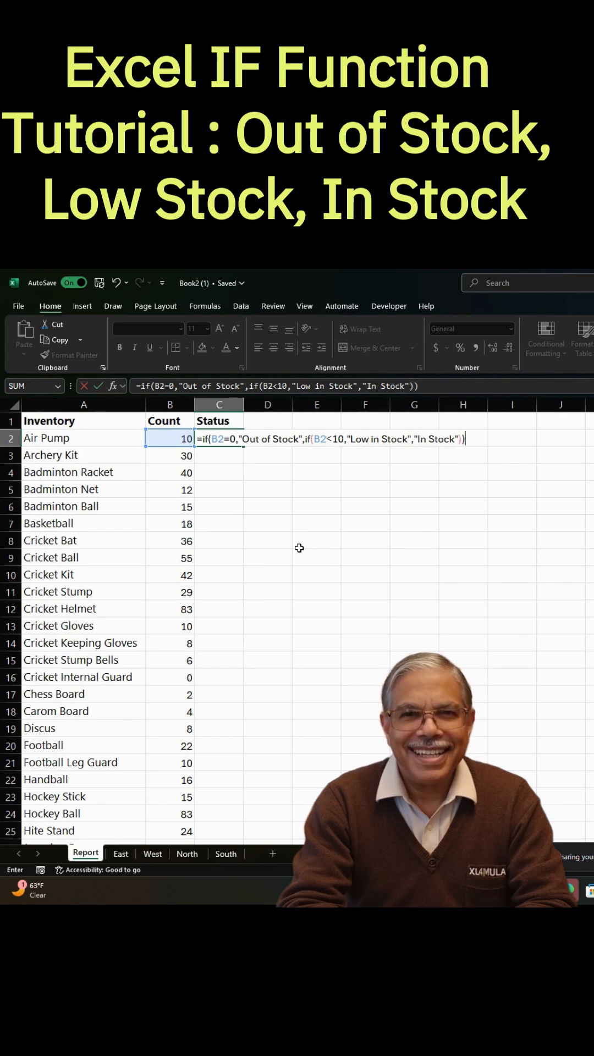
{"action": "key", "text": "Enter"}
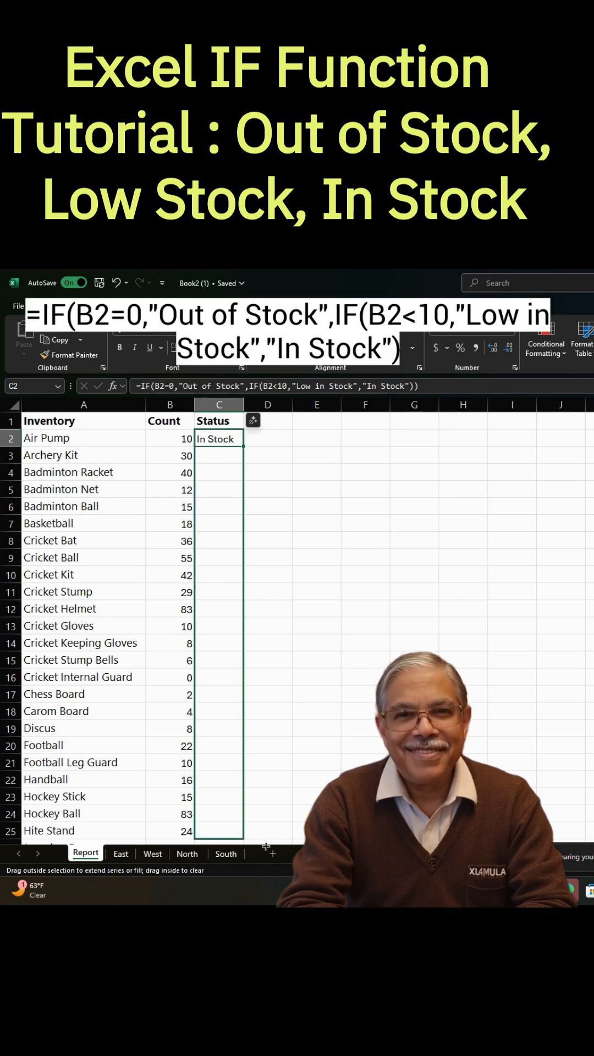
Fill the Status formula down all rows and copy the whole Status column
{"action": "scroll", "scroll_direction": "down", "scroll_amount": 3}
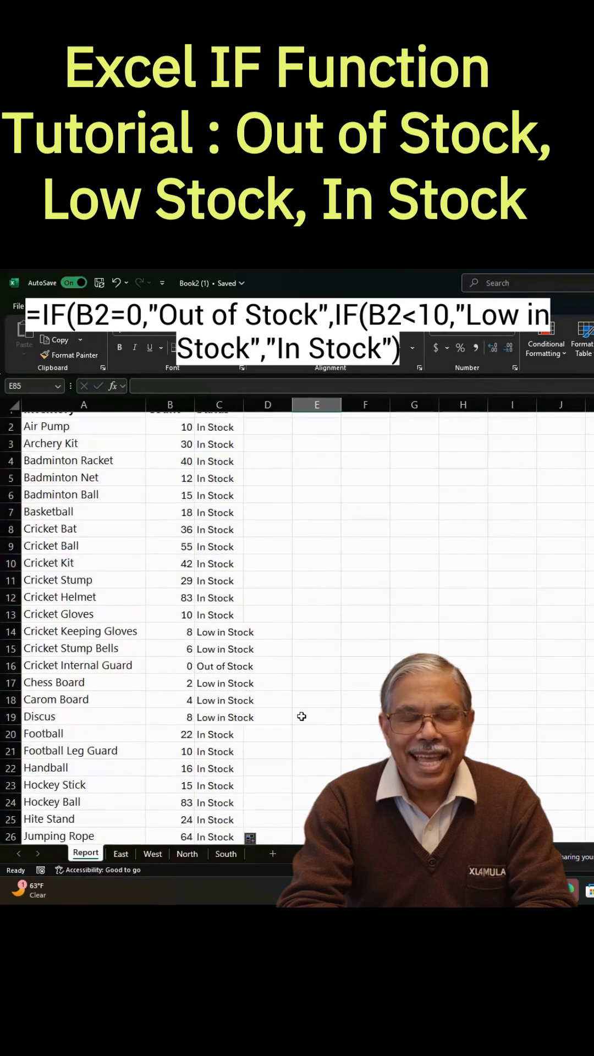
{"action": "scroll", "scroll_direction": "up", "scroll_amount": 3}
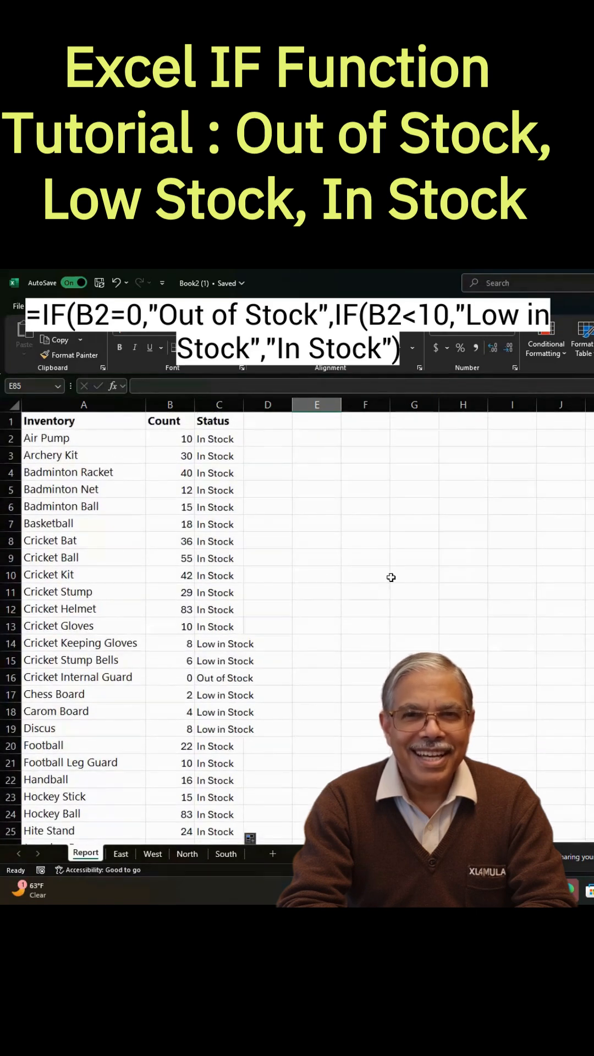
{"action": "left_click", "coordinate": [217, 404]}
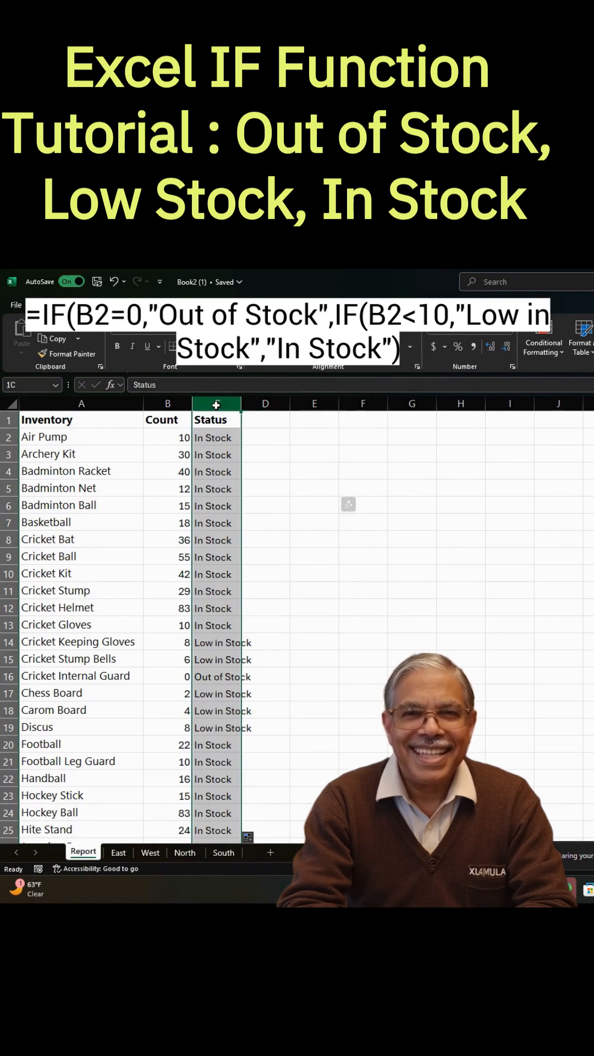
{"action": "right_click", "coordinate": [216, 403]}
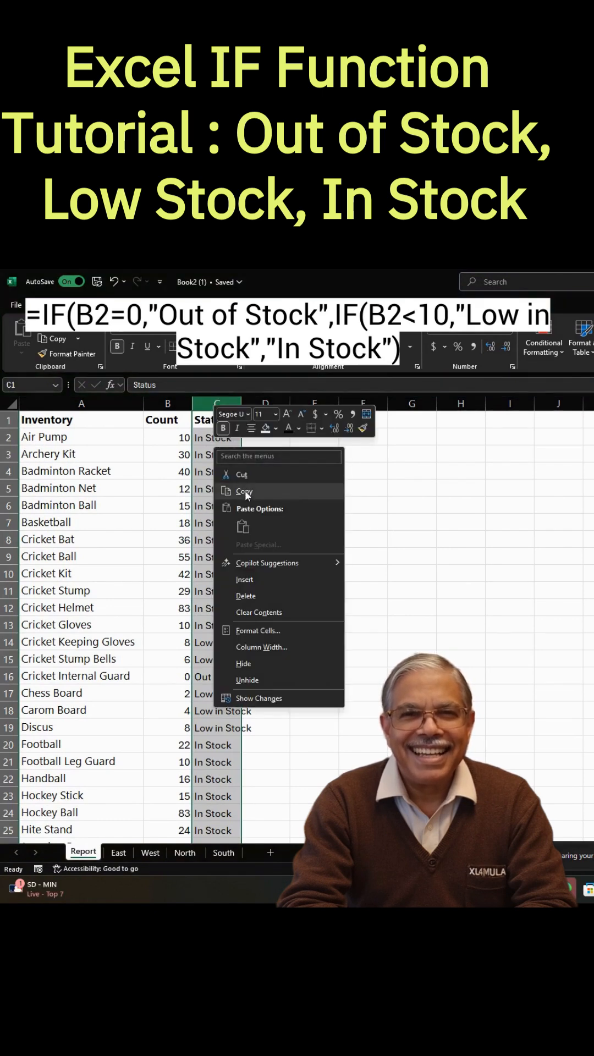
{"action": "left_click", "coordinate": [244, 490]}
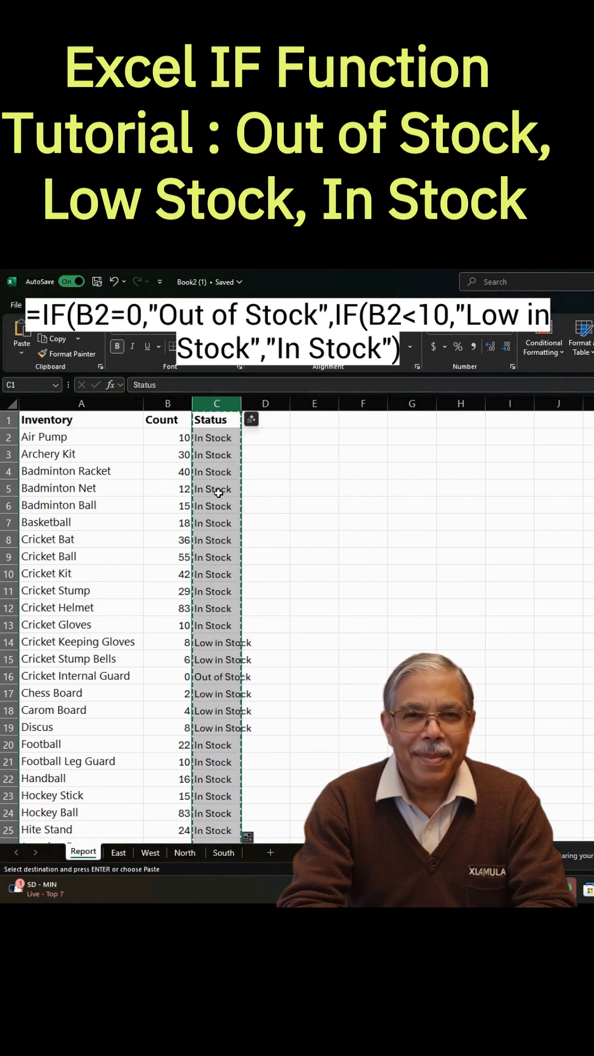
Paste Special the Status column back as Values only, replacing the formulas
{"action": "right_click", "coordinate": [217, 492]}
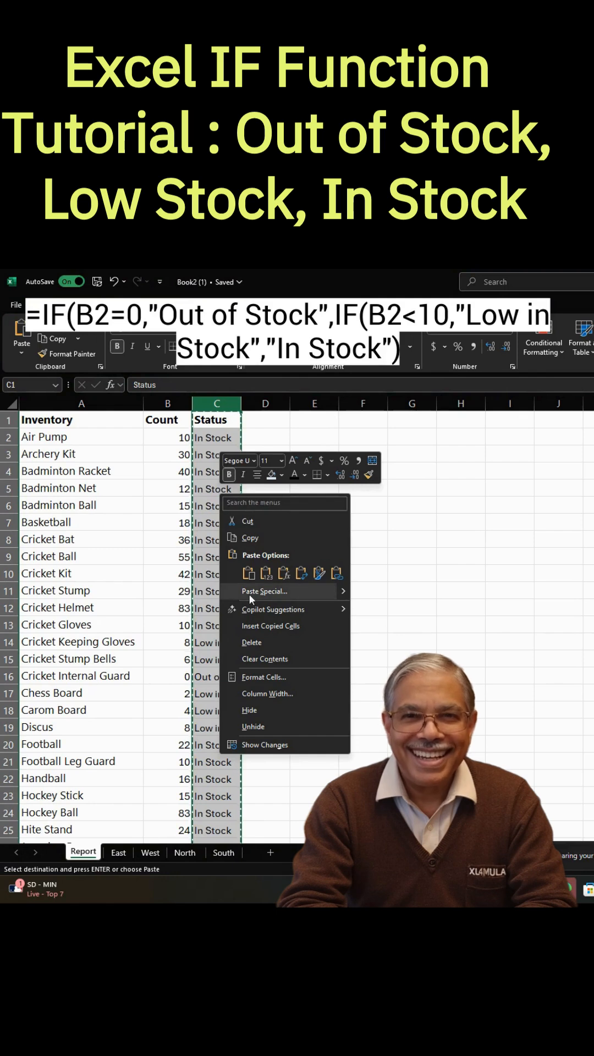
{"action": "left_click", "coordinate": [262, 590]}
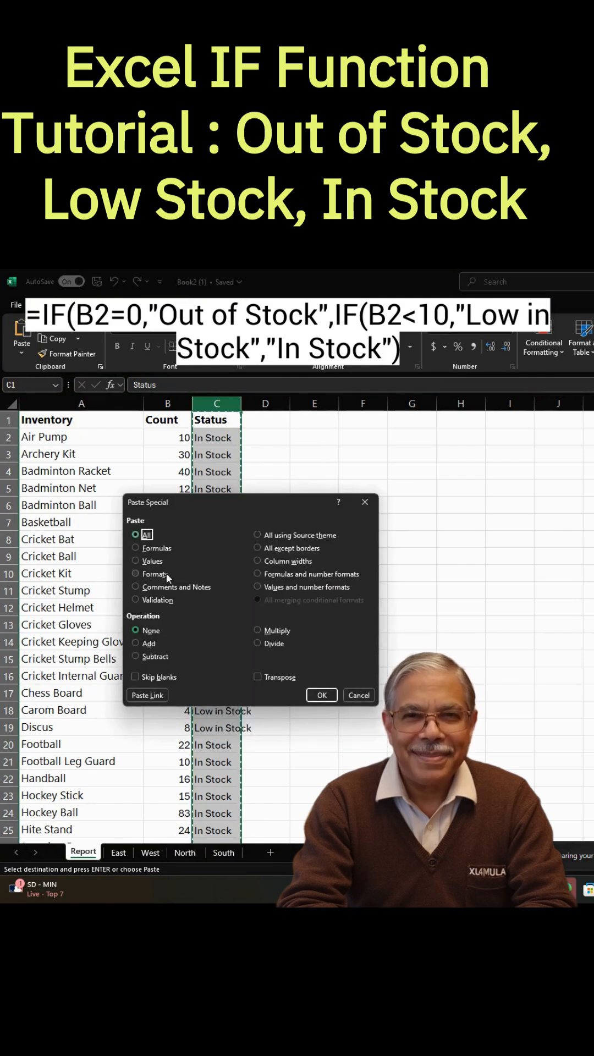
{"action": "left_click", "coordinate": [136, 560]}
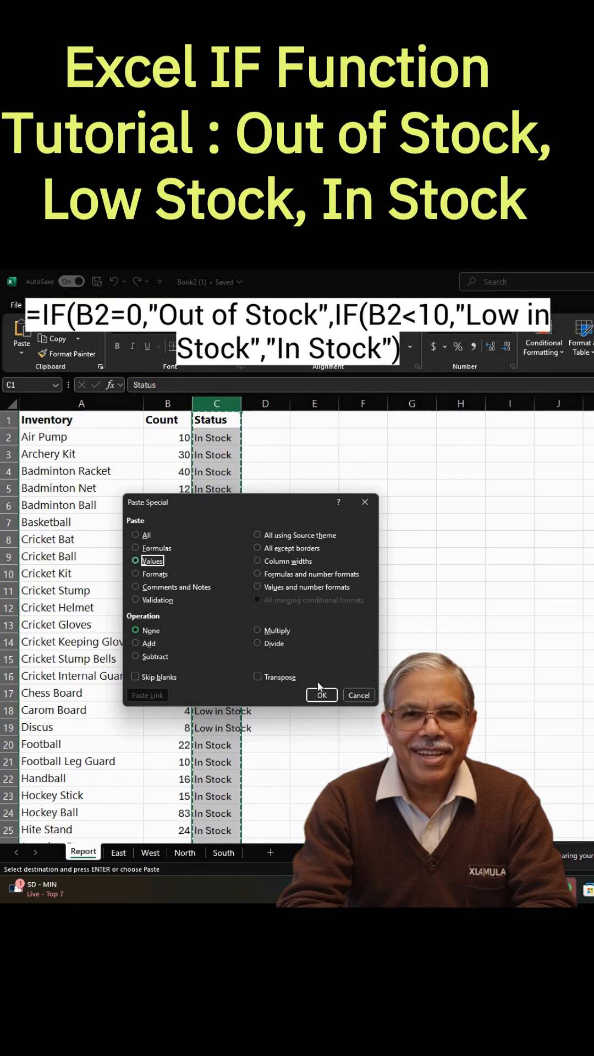
{"action": "left_click", "coordinate": [322, 695]}
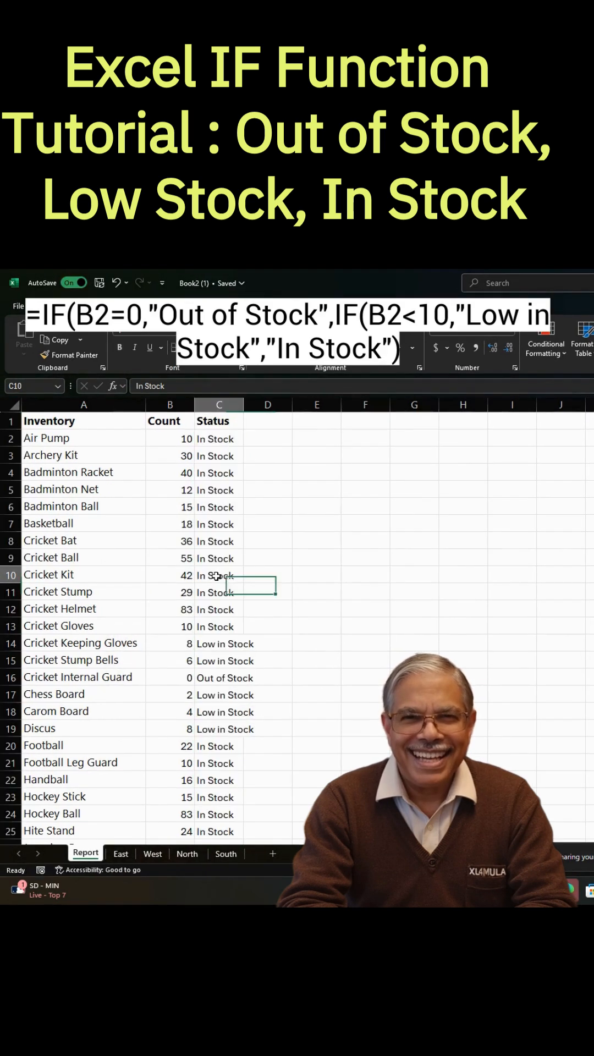